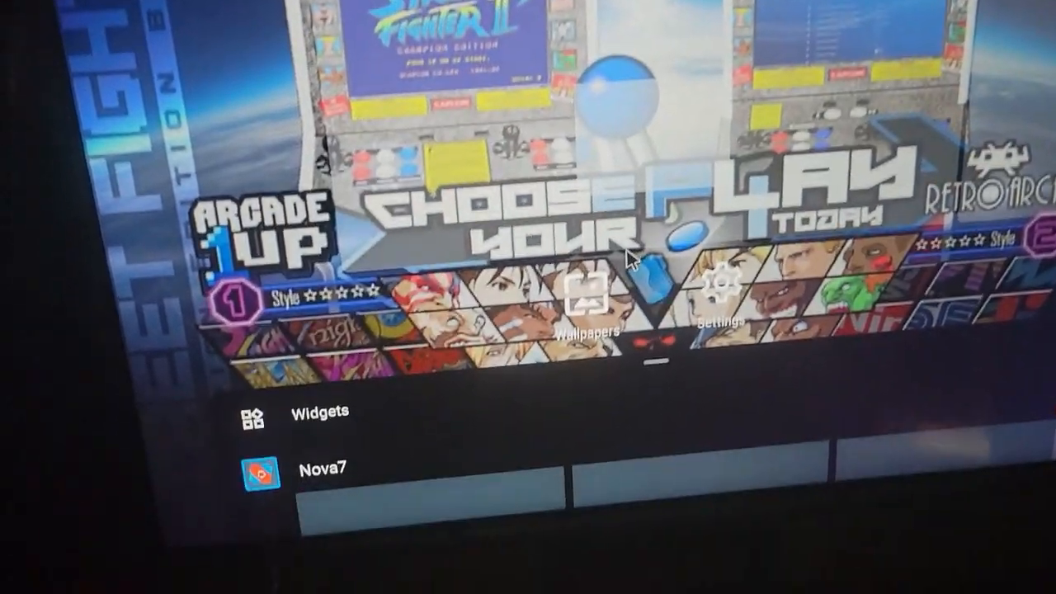
Step: Open the home screen widget list and scroll through it to find GifWidget Pro
{"action": "left_click", "coordinate": [317, 413]}
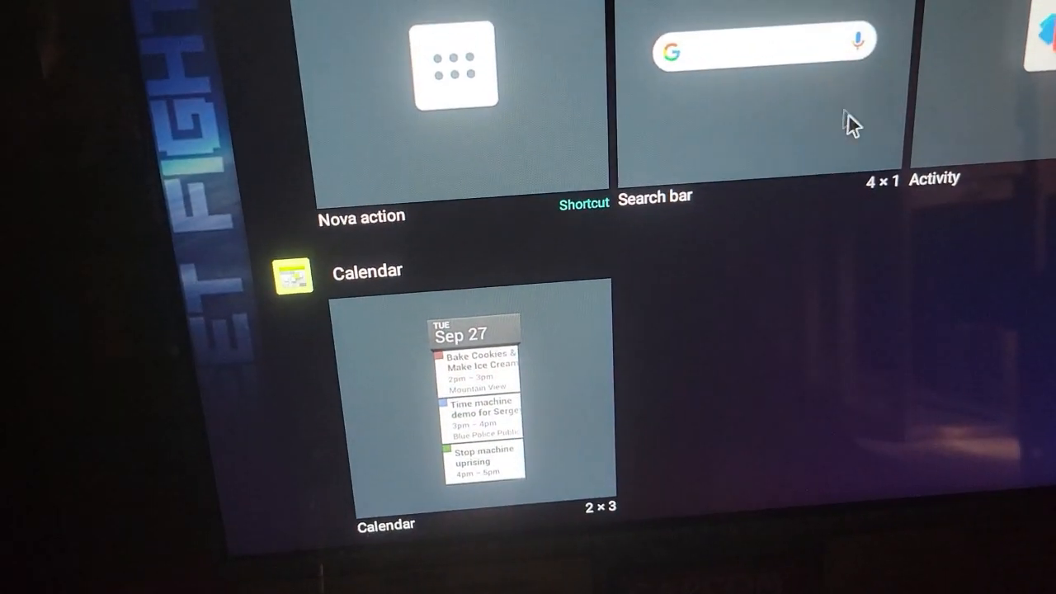
{"action": "scroll", "scroll_direction": "down", "scroll_amount": 3}
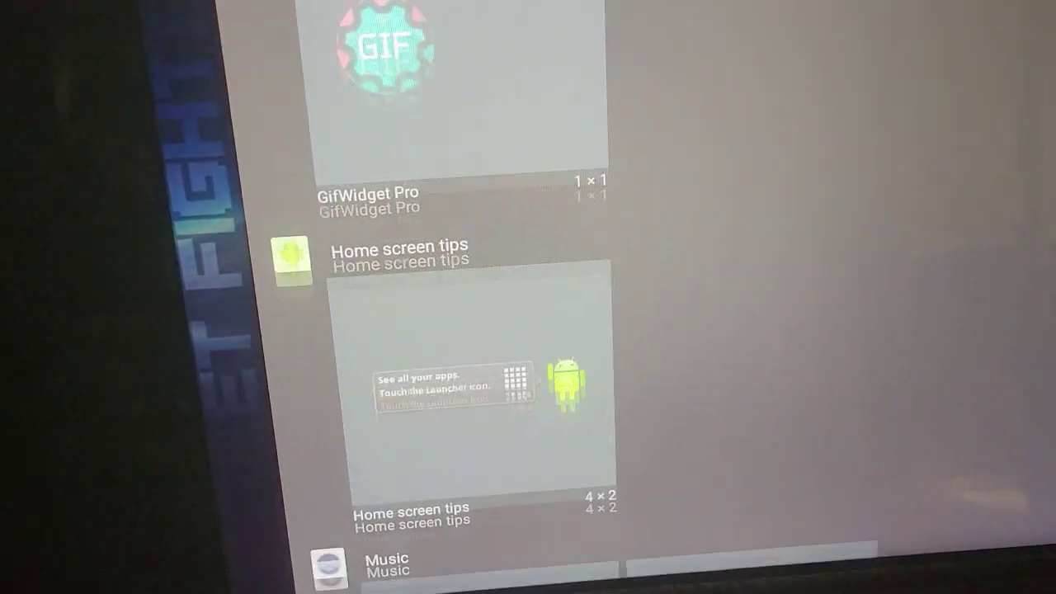
{"action": "scroll", "scroll_direction": "up", "scroll_amount": 3}
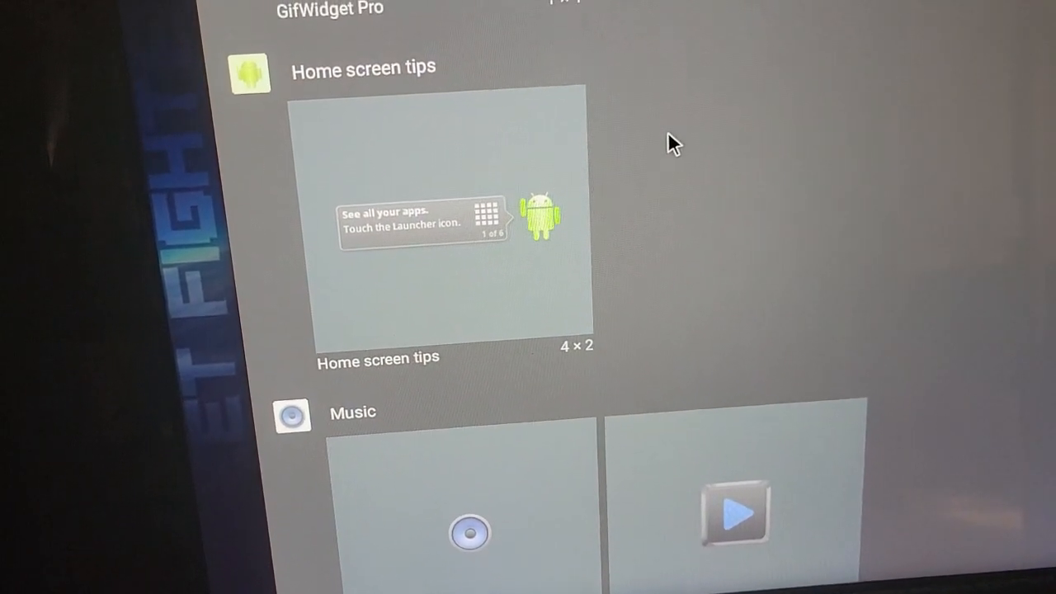
{"action": "scroll", "scroll_direction": "up", "scroll_amount": 3}
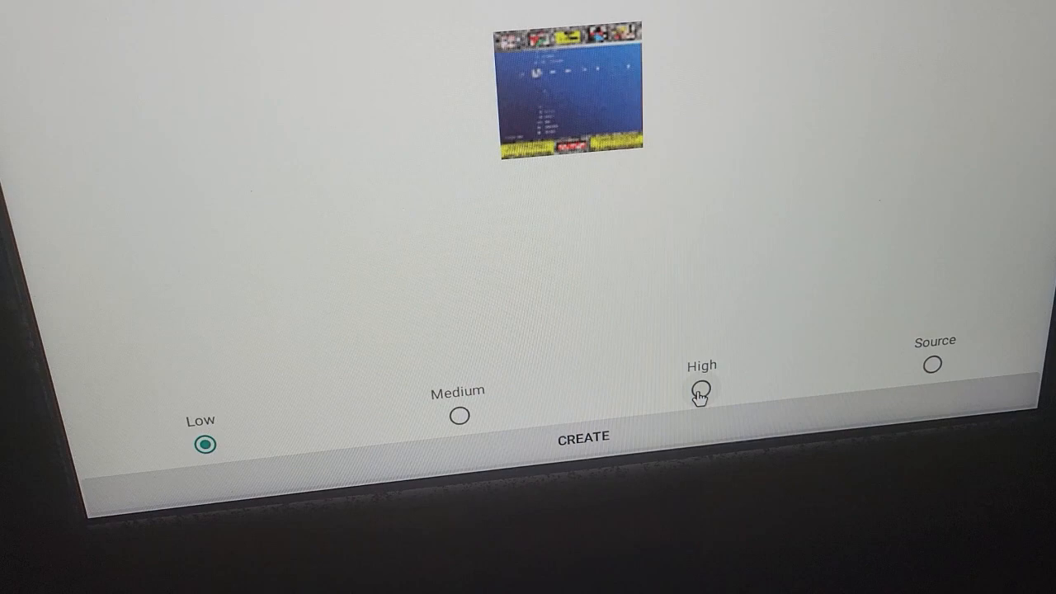
Step: Pick High quality and create the GifWidget Pro GIF widget
{"action": "left_click", "coordinate": [700, 388]}
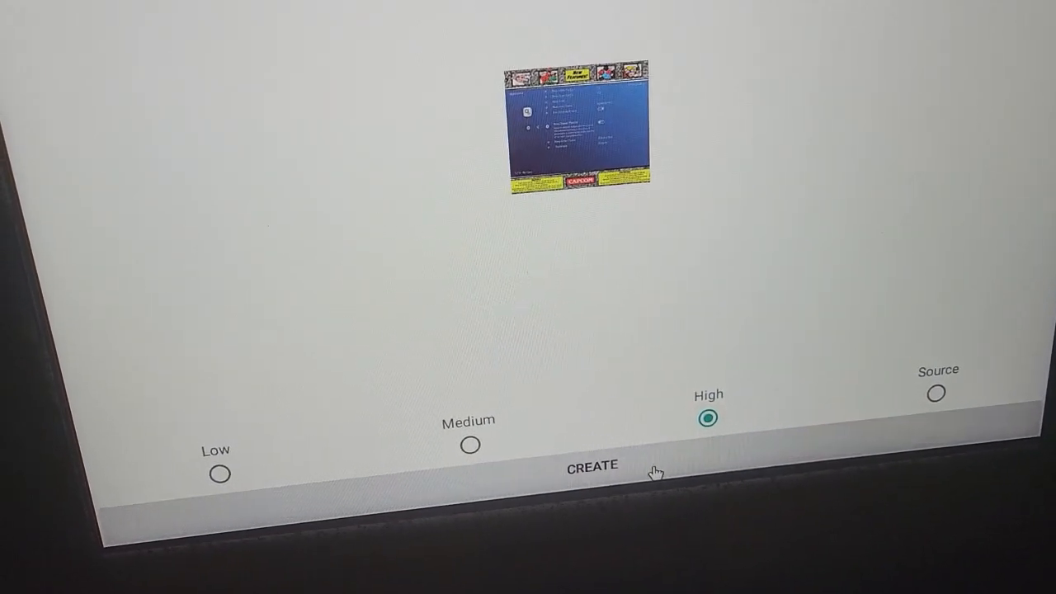
{"action": "left_click", "coordinate": [591, 464]}
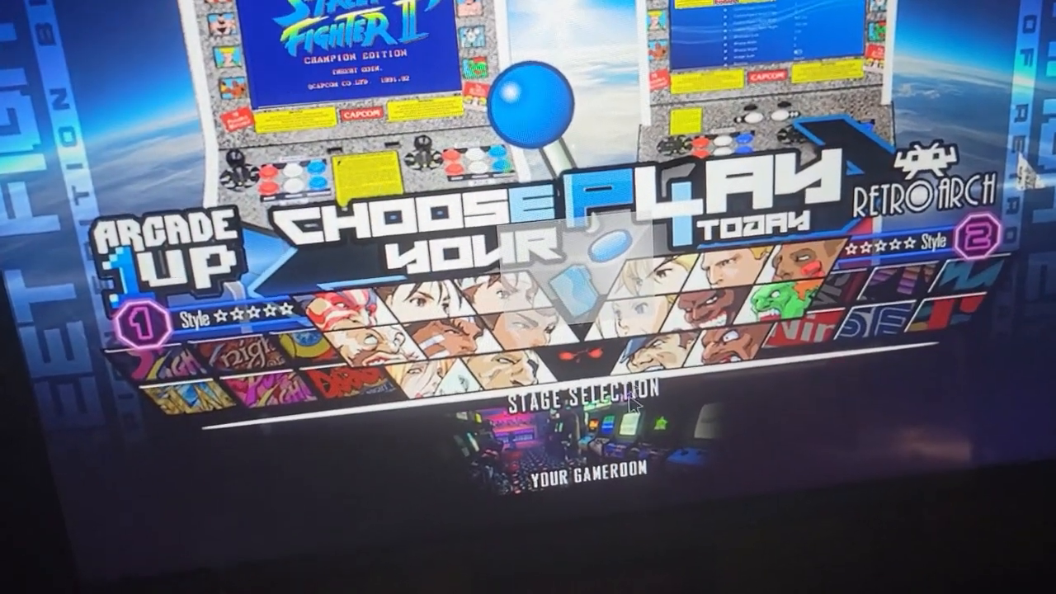